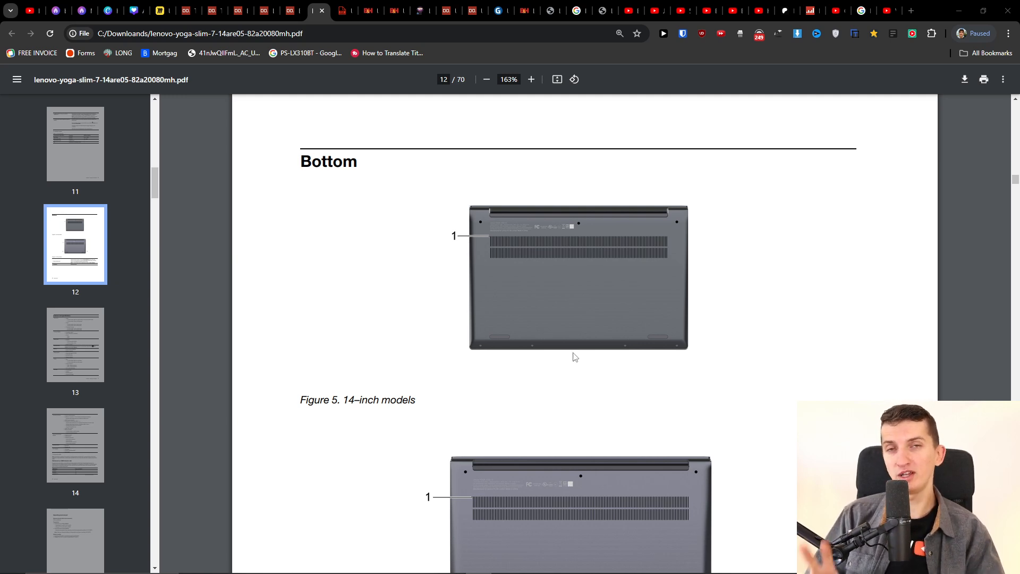
Scroll page 12 down past Figure 5 to Figure 6 and the Novo button hole table.
{"action": "scroll", "scroll_direction": "down", "scroll_amount": 3}
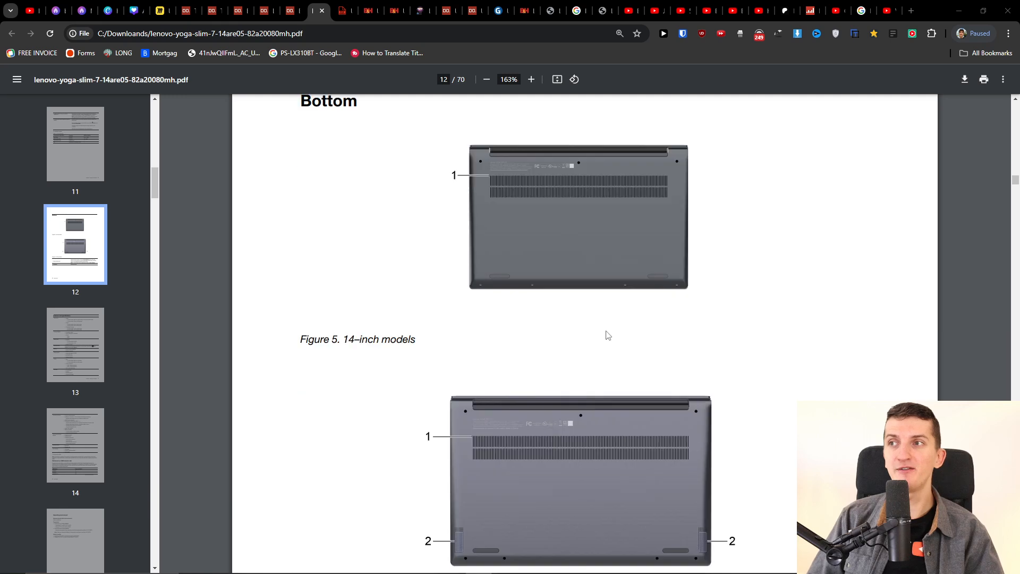
{"action": "scroll", "scroll_direction": "down", "scroll_amount": 3}
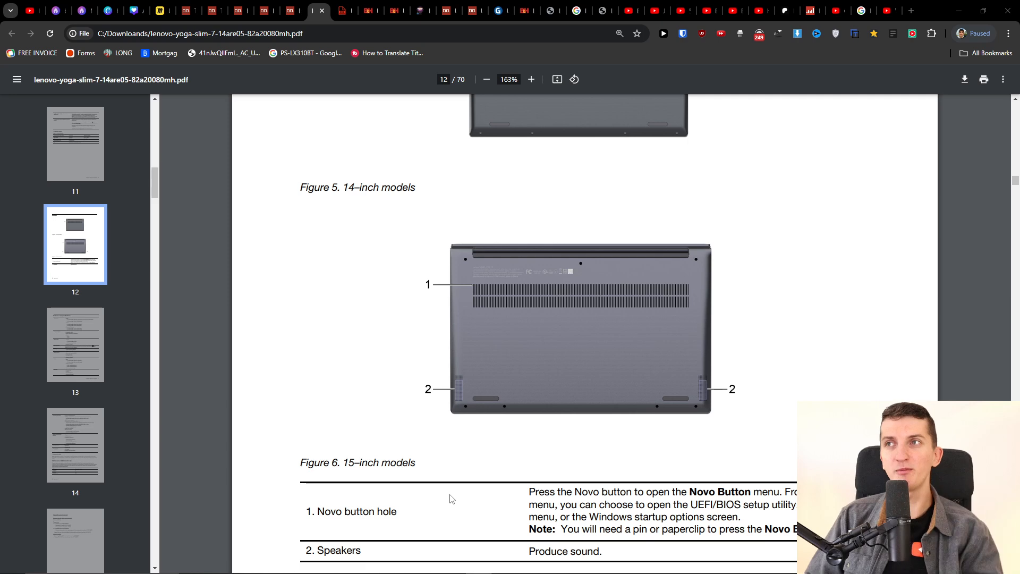
{"action": "mouse_move", "coordinate": [469, 301]}
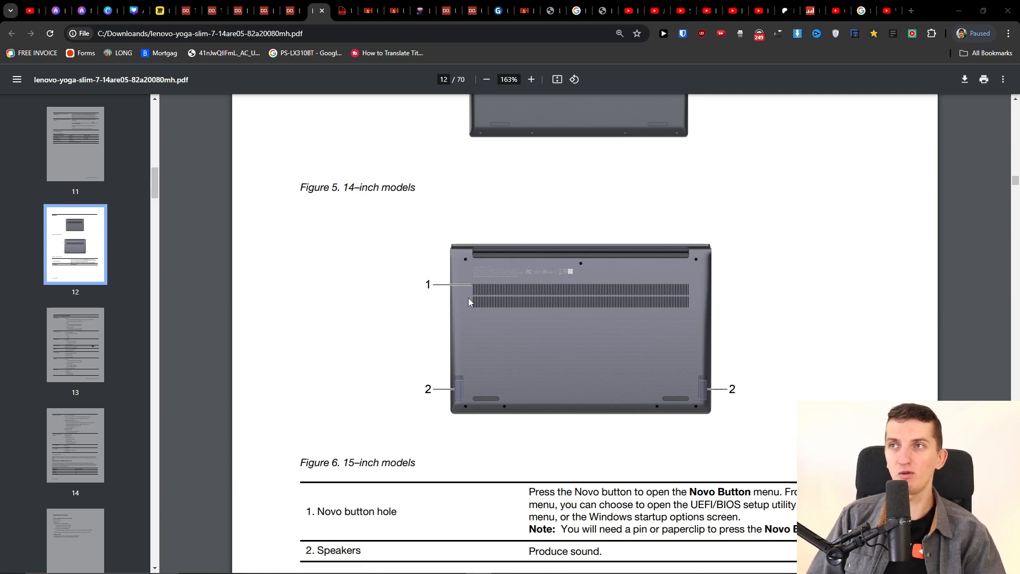
Magnify the manual from 163% to 437% so the bottom-panel figure fills the view.
{"action": "left_click", "coordinate": [531, 79]}
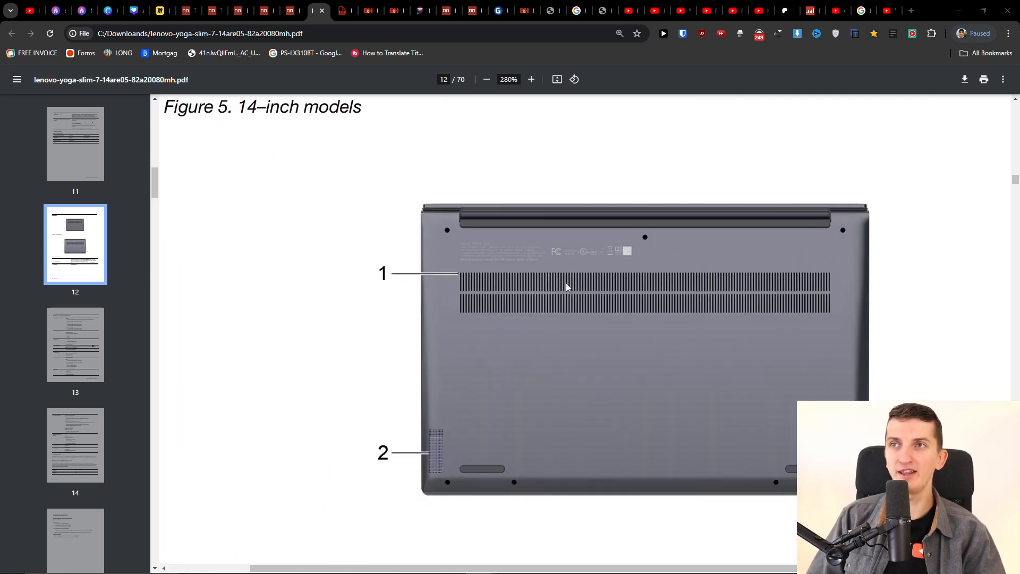
{"action": "left_click", "coordinate": [531, 79]}
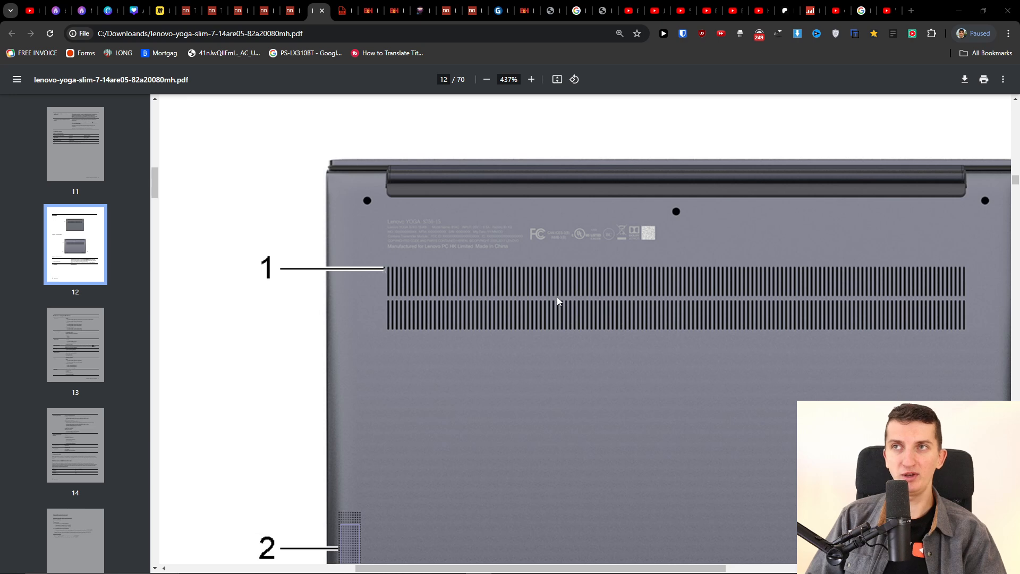
{"action": "mouse_move", "coordinate": [387, 276]}
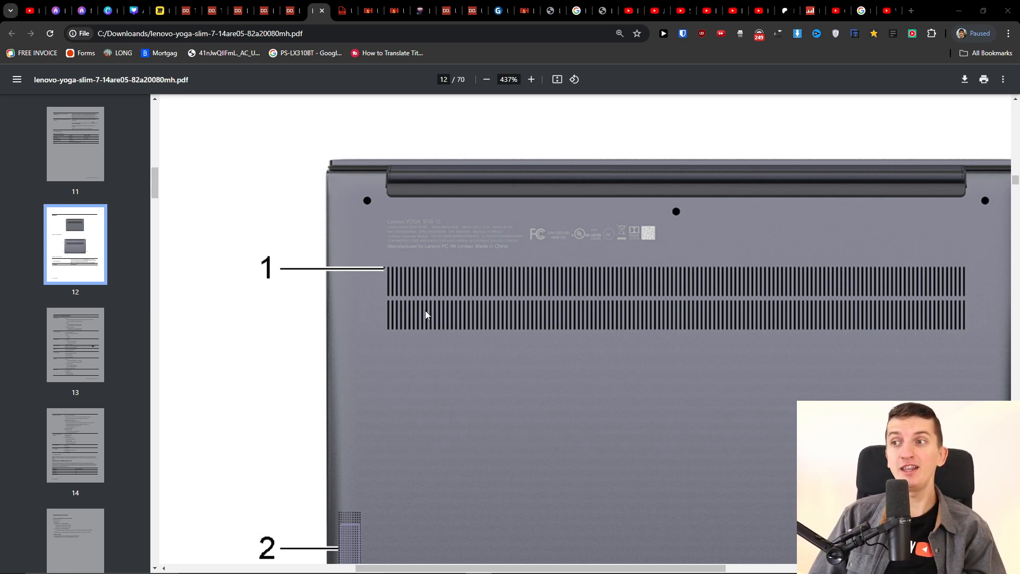
Zoom to the 500% maximum on callout 1 and the vent grille.
{"action": "left_click", "coordinate": [532, 80]}
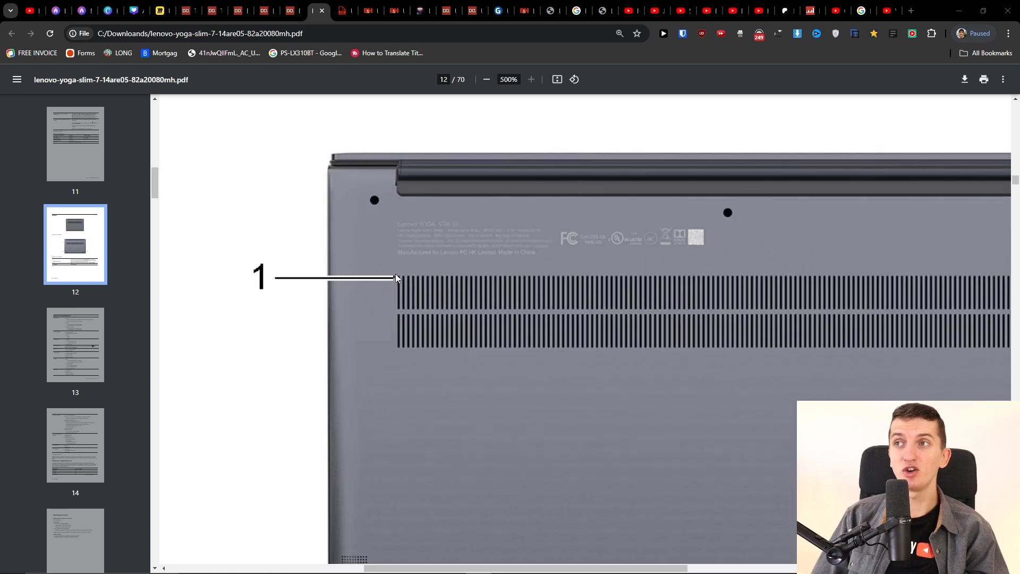
{"action": "mouse_move", "coordinate": [392, 281]}
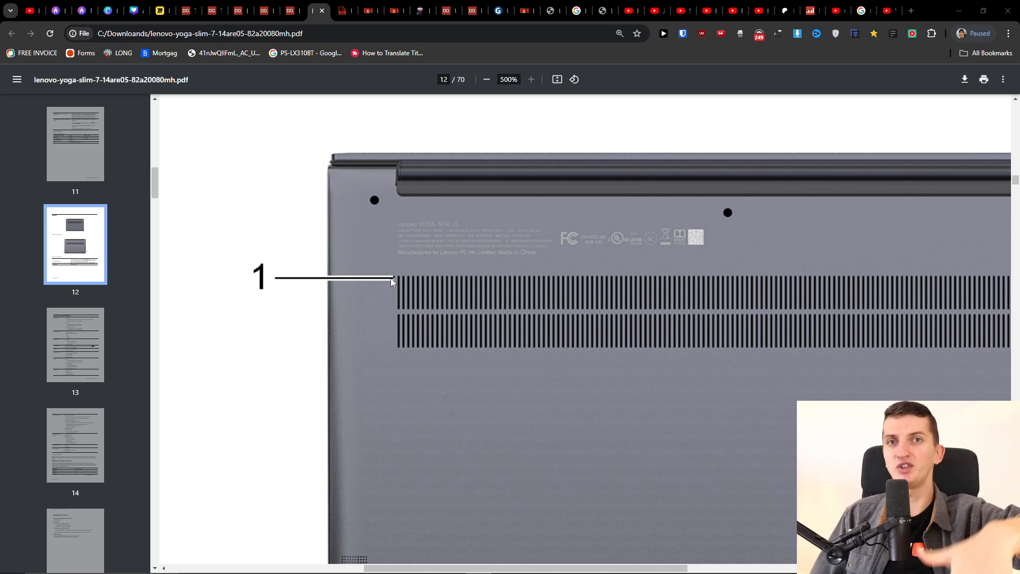
{"action": "mouse_move", "coordinate": [28, 397]}
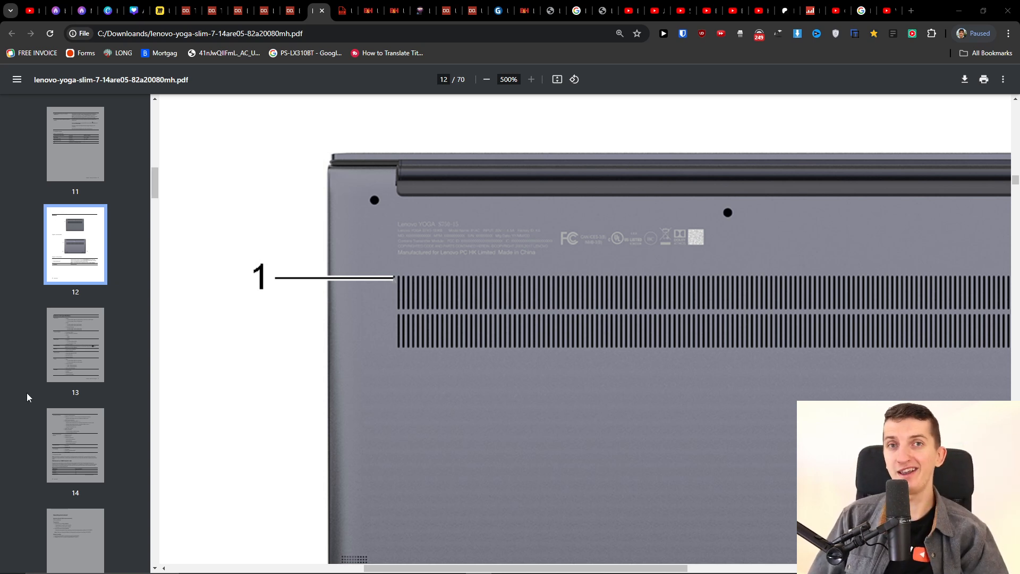